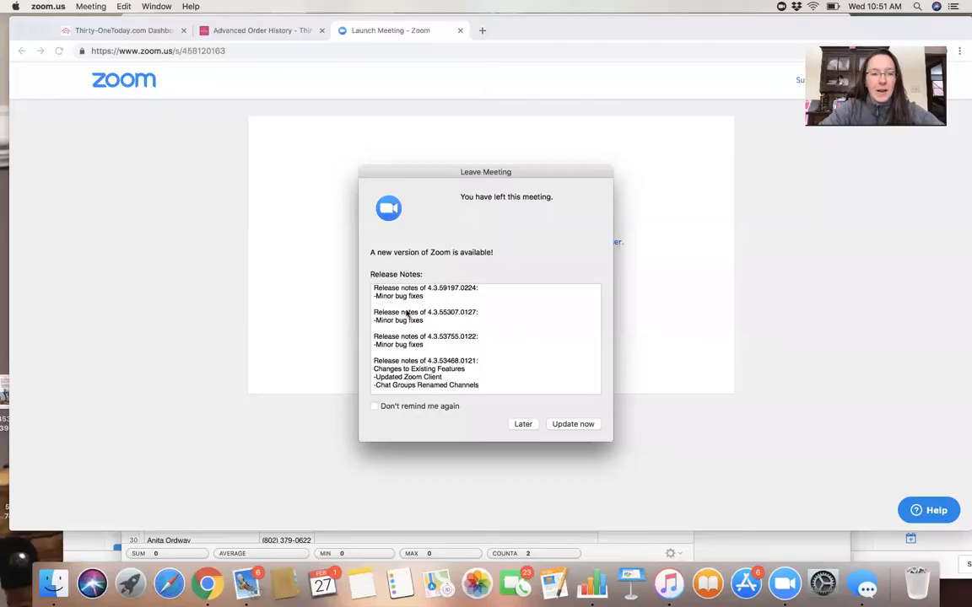
# - Postpone the Zoom update by choosing Later on the notice
pyautogui.click(522, 424)
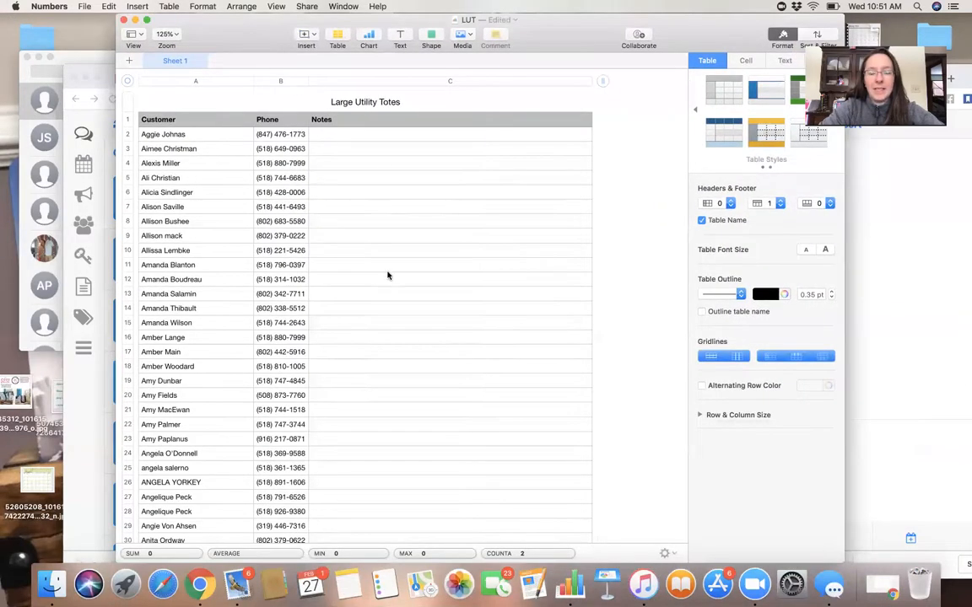
pyautogui.scroll(-3)
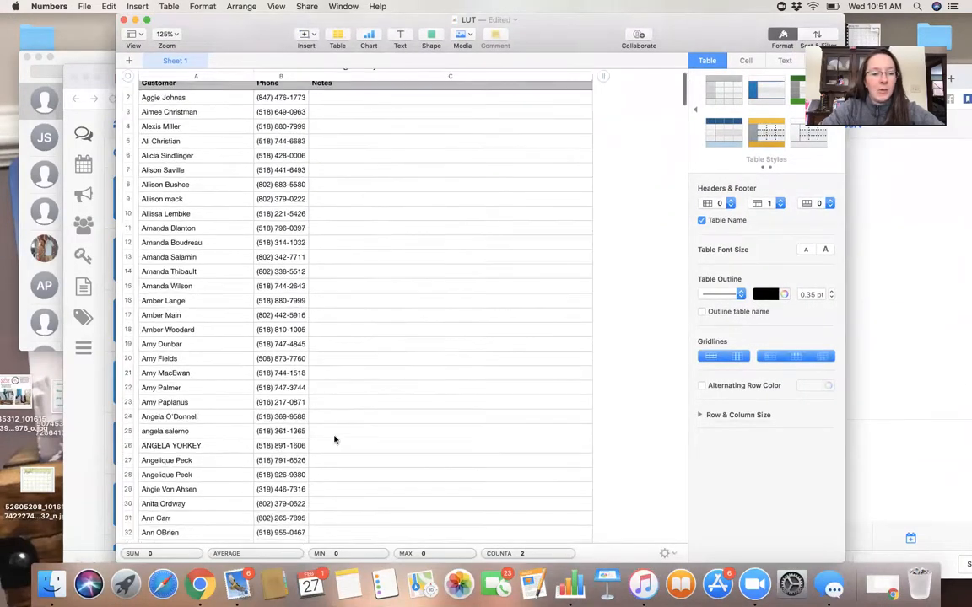
pyautogui.scroll(-3)
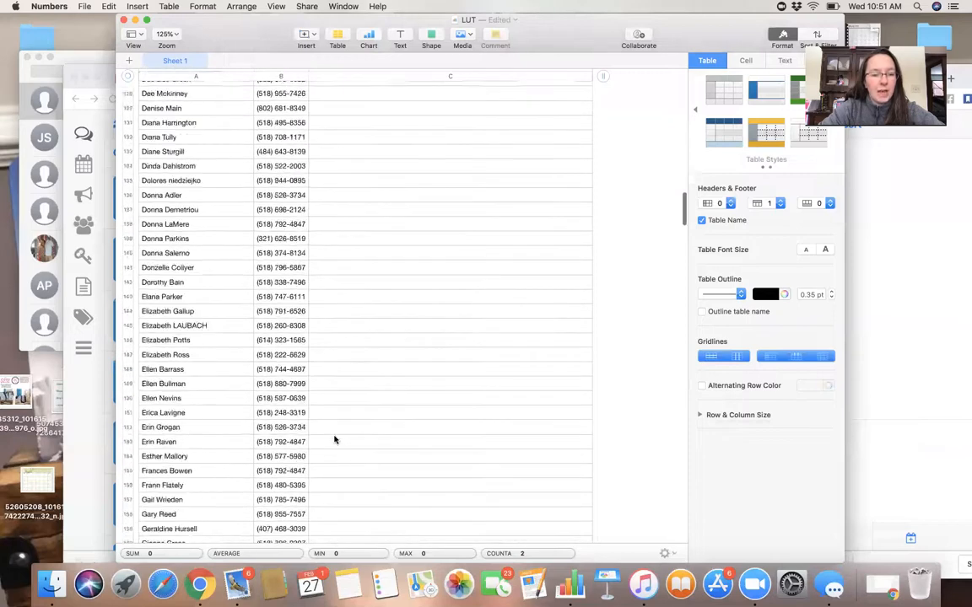
pyautogui.scroll(-3)
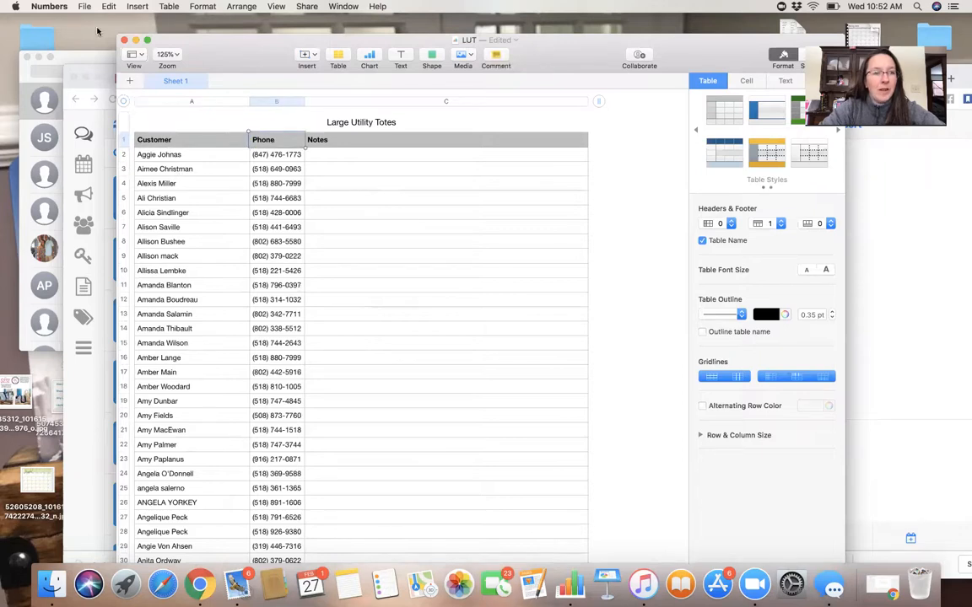
# - Export the Large Utility Totes sheet as CSV named LUT to the Desktop
pyautogui.click(82, 7)
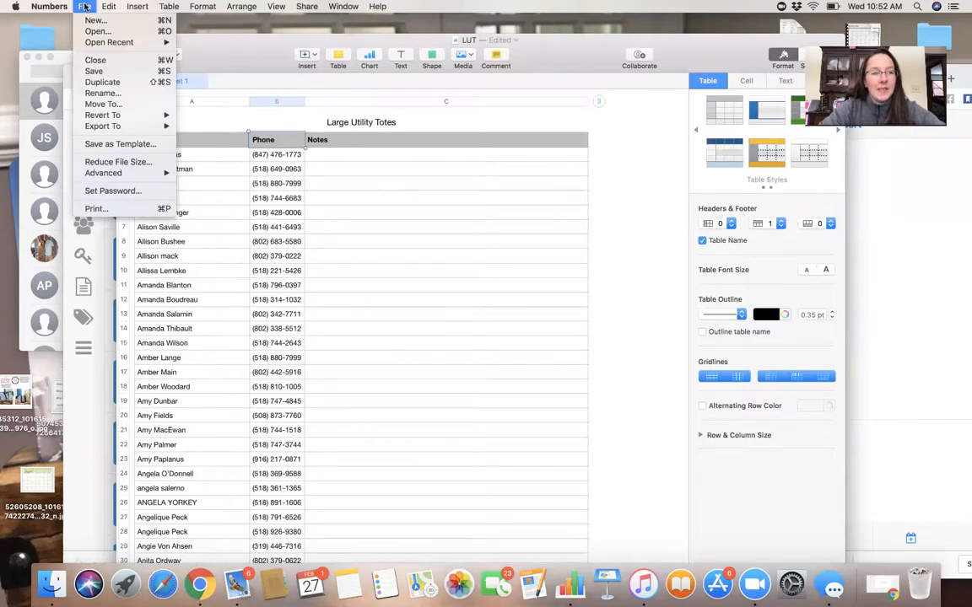
pyautogui.moveTo(102, 126)
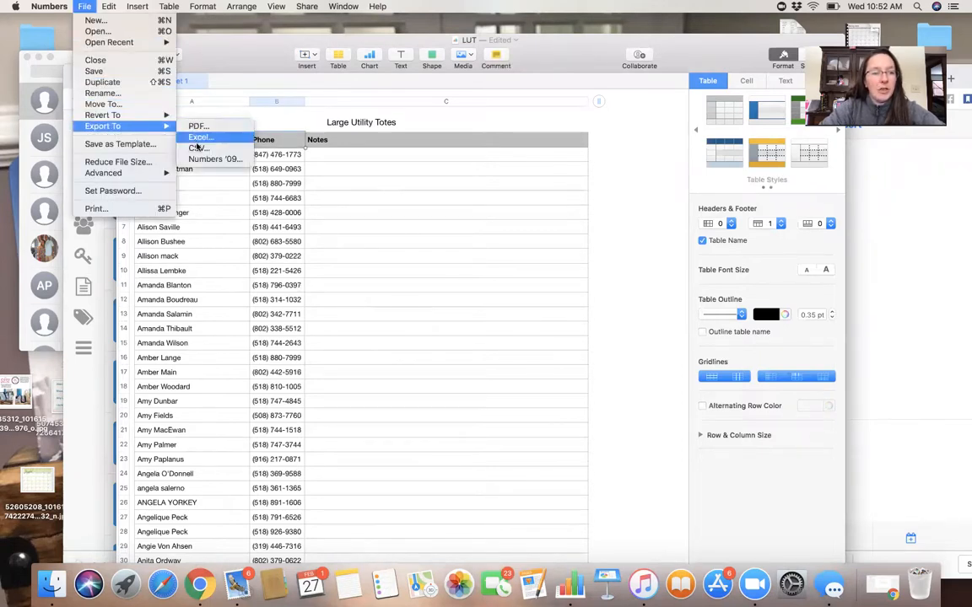
pyautogui.click(199, 149)
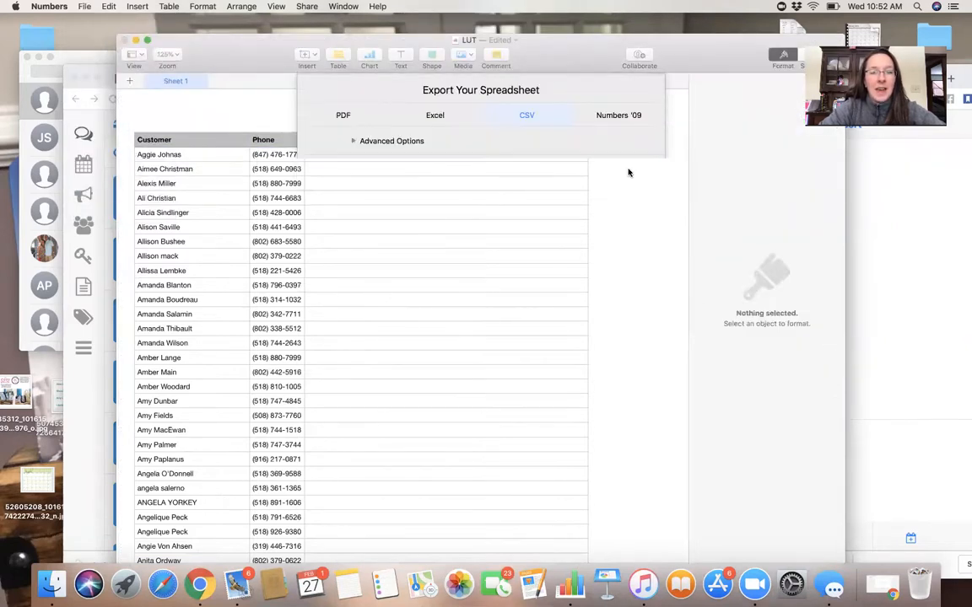
pyautogui.click(526, 115)
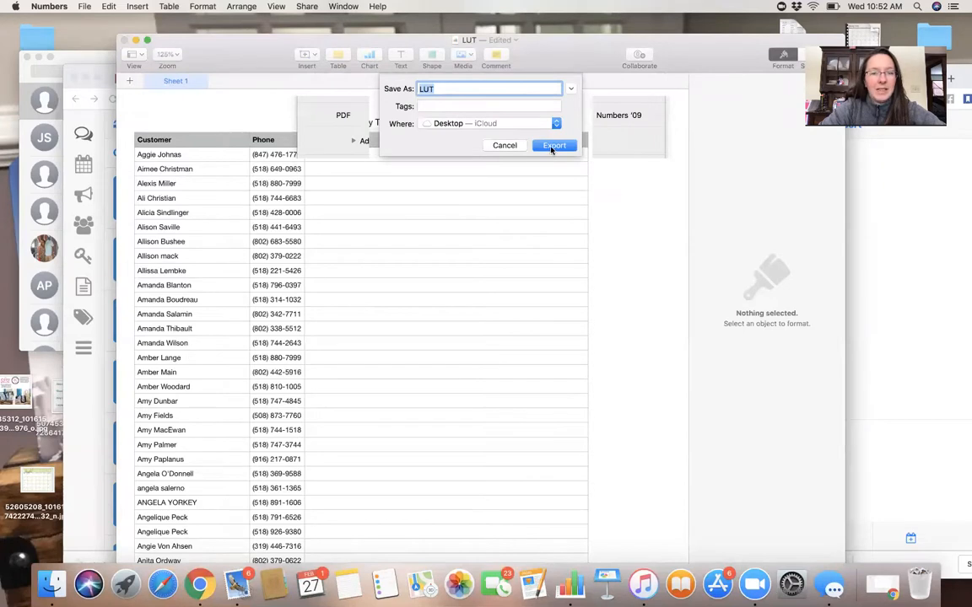
pyautogui.click(554, 145)
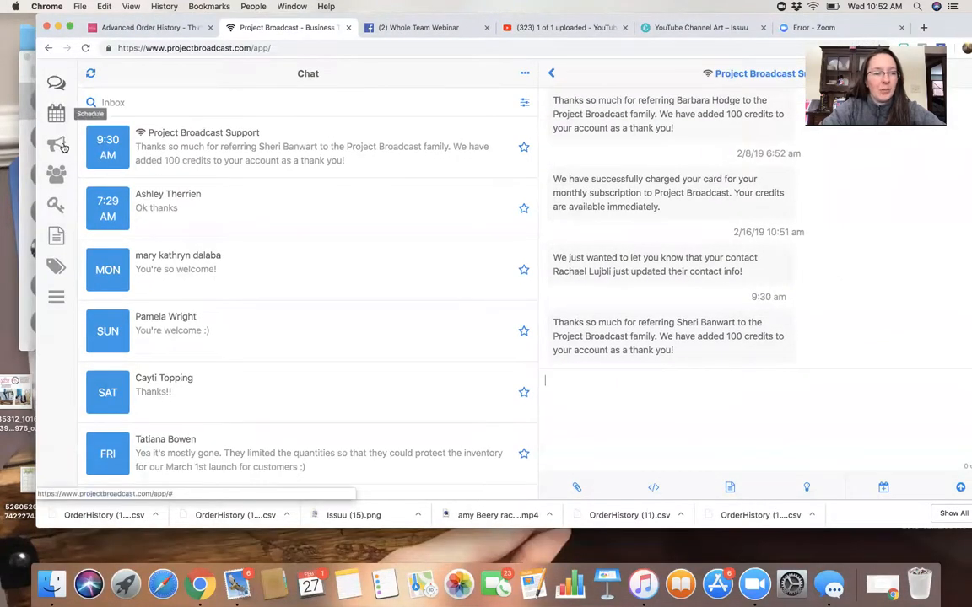
pyautogui.moveTo(55, 303)
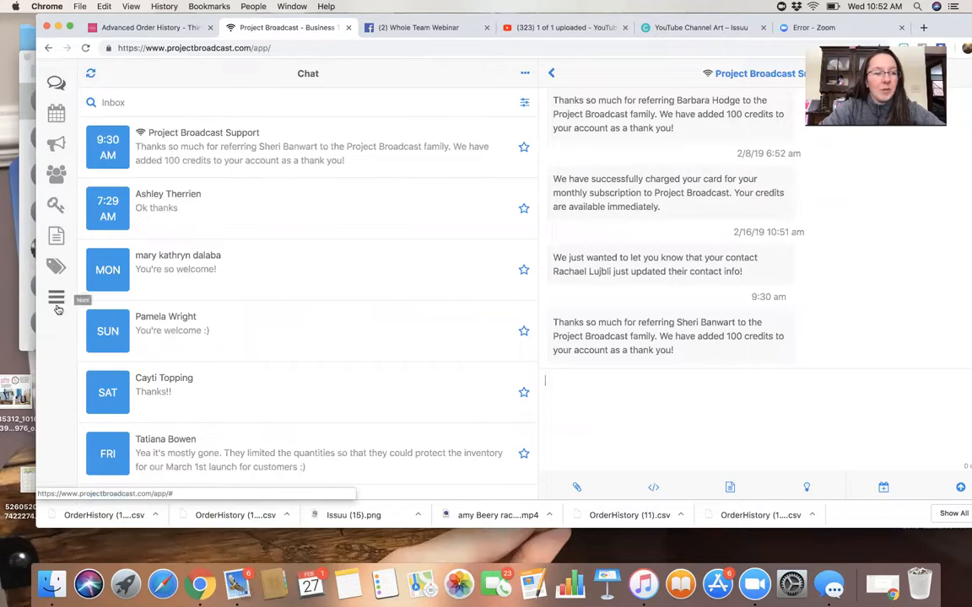
# - Open Import Contacts from the More menu in the sidebar
pyautogui.click(56, 298)
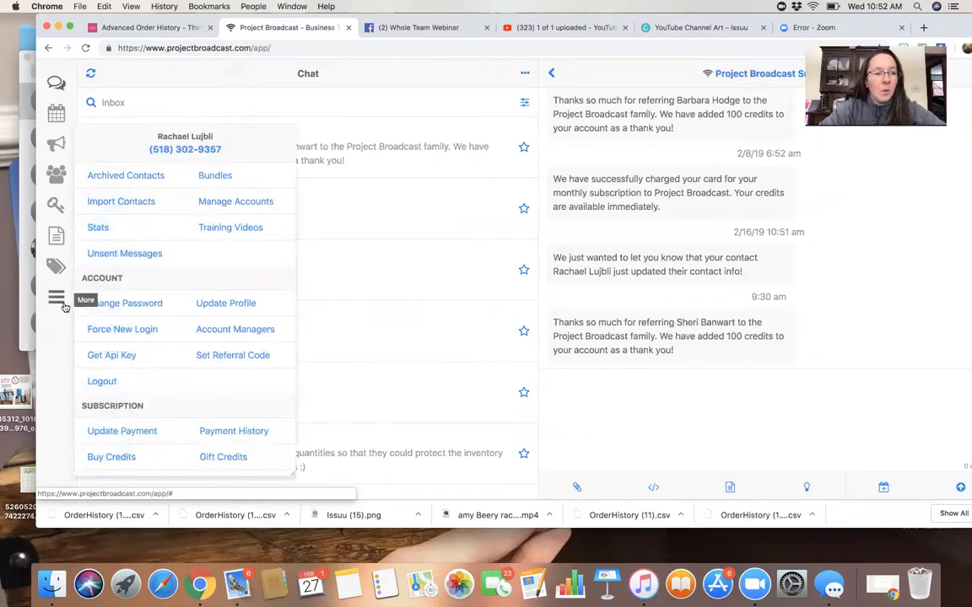
pyautogui.click(121, 201)
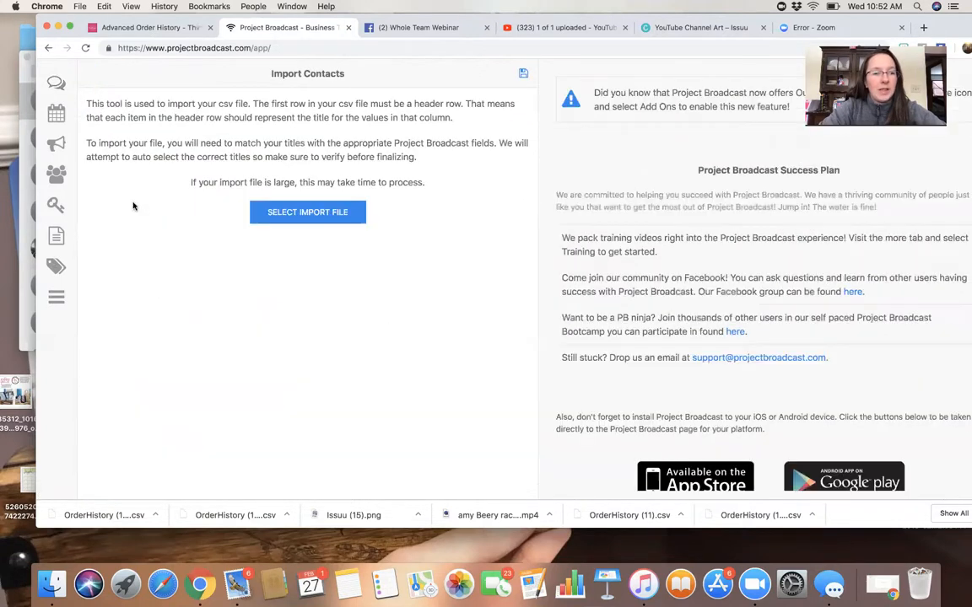
# - Choose the LUT CSV from Recents as the import file
pyautogui.click(307, 212)
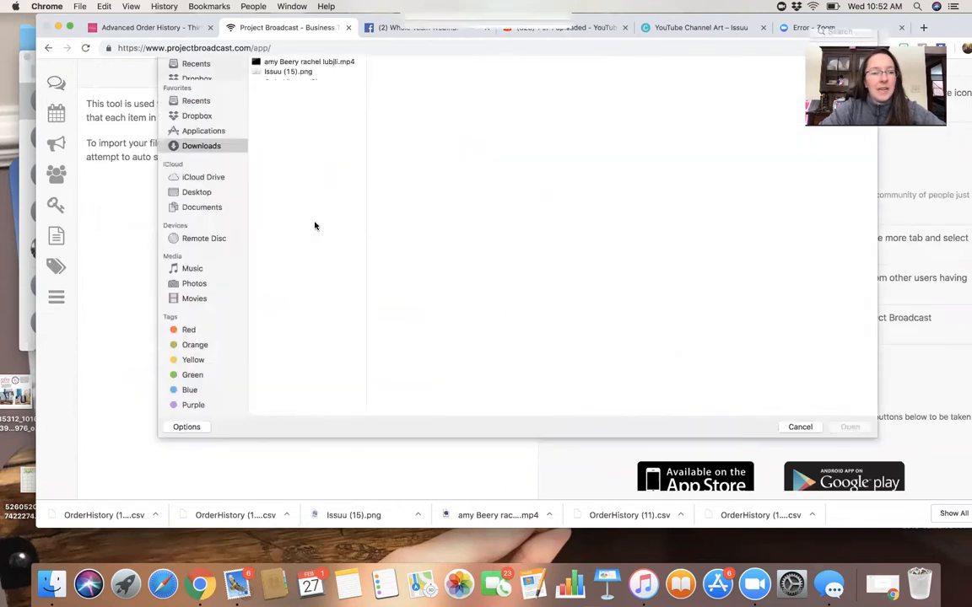
pyautogui.click(201, 146)
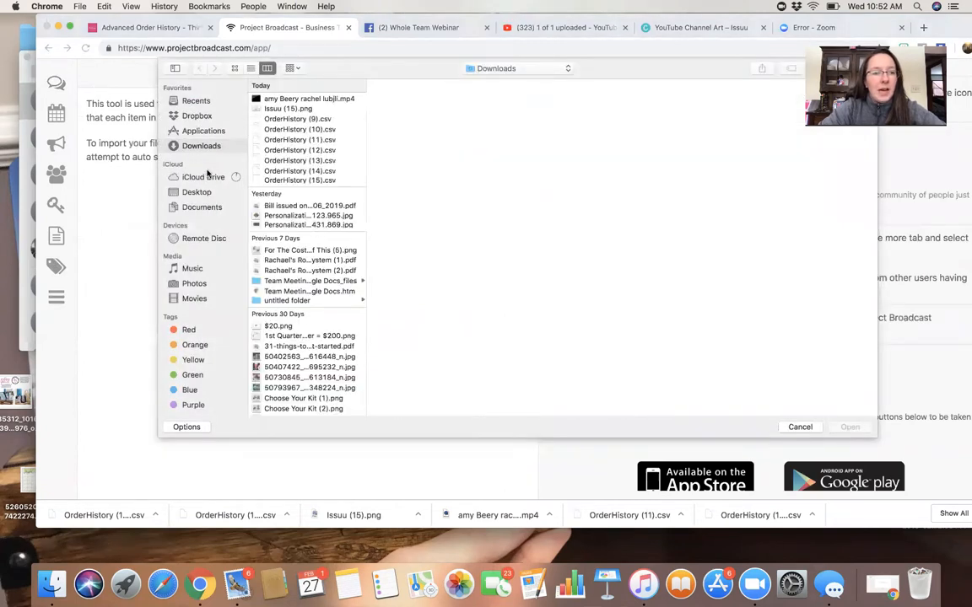
pyautogui.moveTo(202, 251)
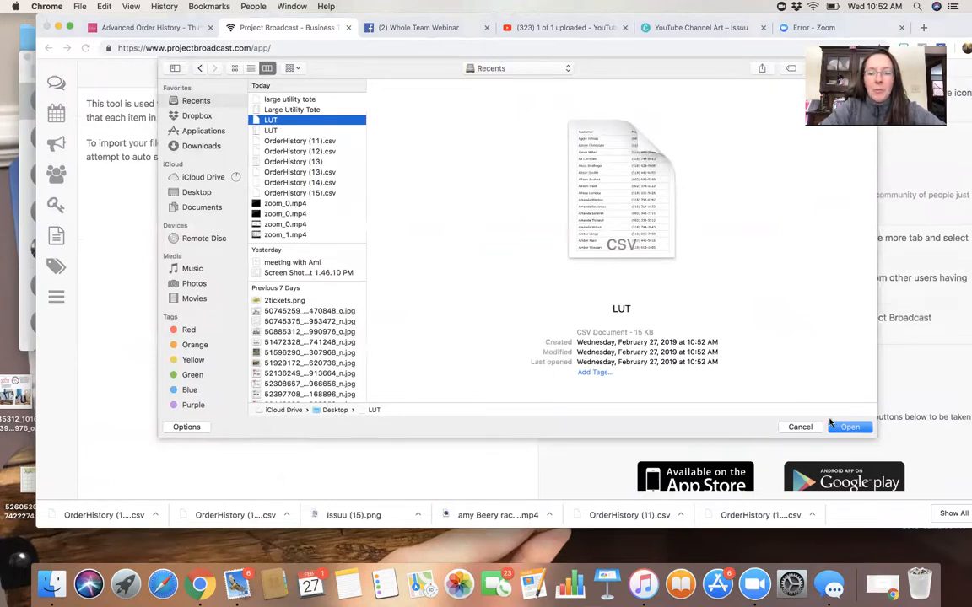
pyautogui.click(849, 427)
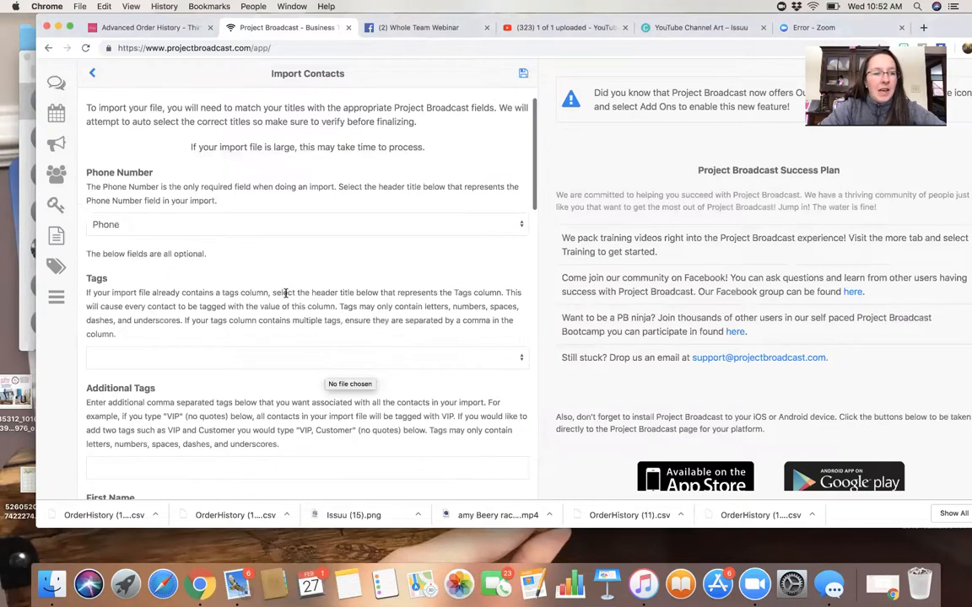
# - Add LUT as an additional tag for all imported contacts
pyautogui.scroll(-3)
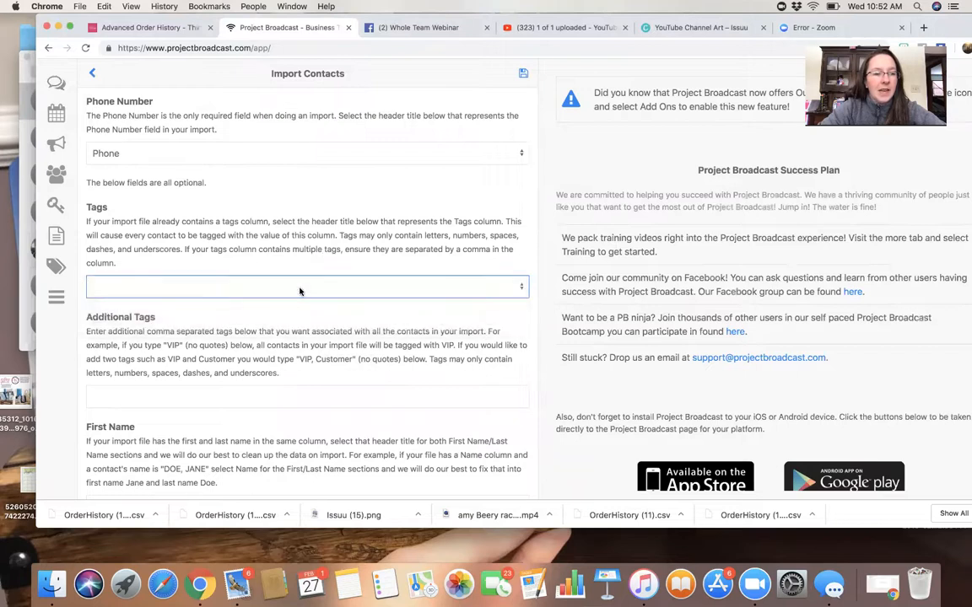
pyautogui.click(267, 396)
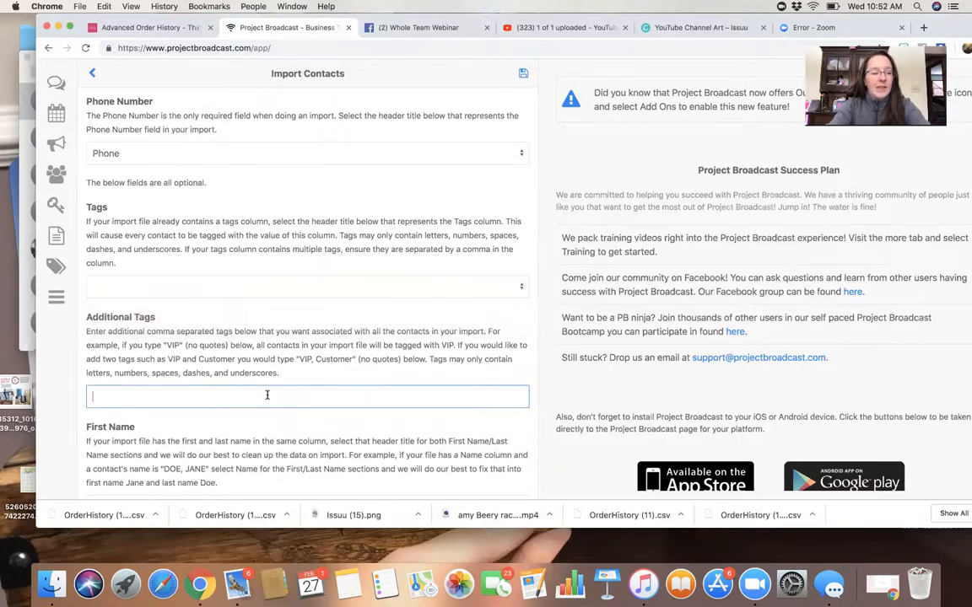
pyautogui.write('LUT')
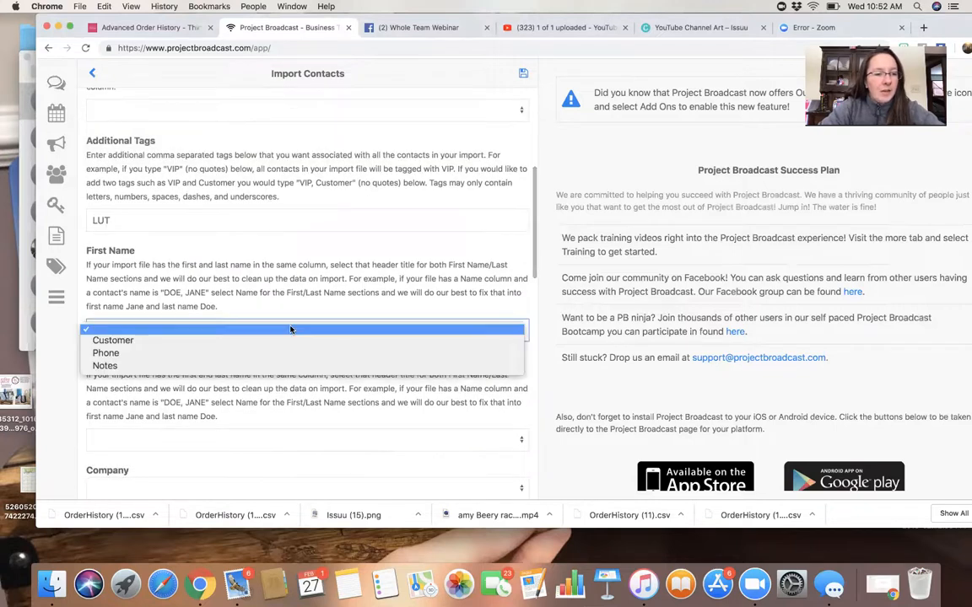
# - Map the First Name field to the Customer column
pyautogui.click(113, 340)
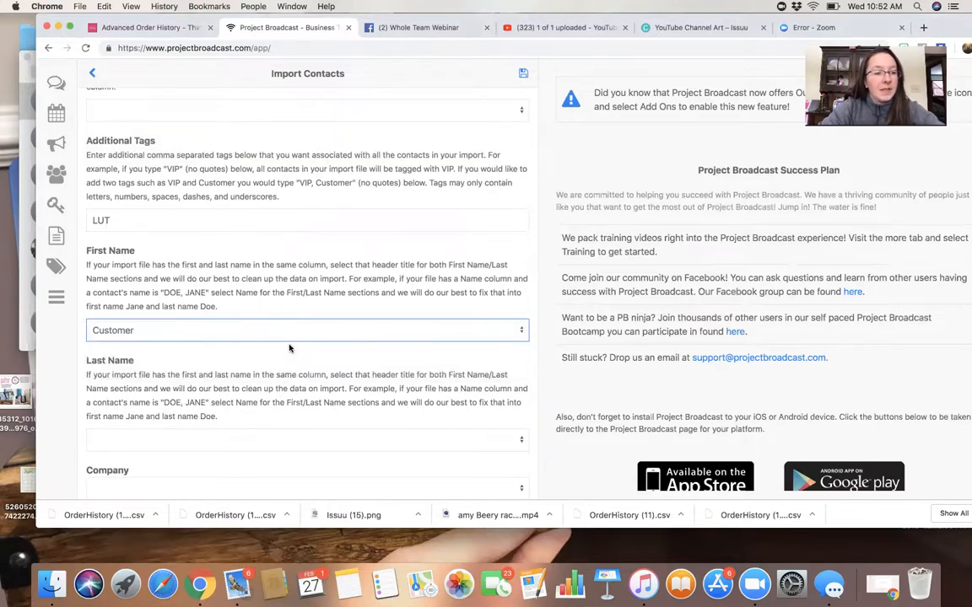
pyautogui.scroll(-3)
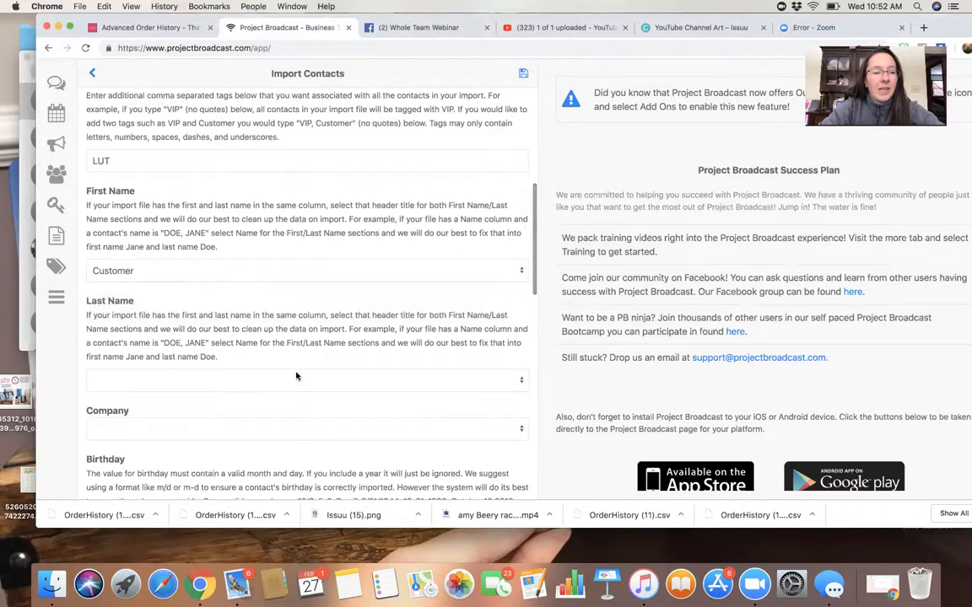
pyautogui.moveTo(304, 324)
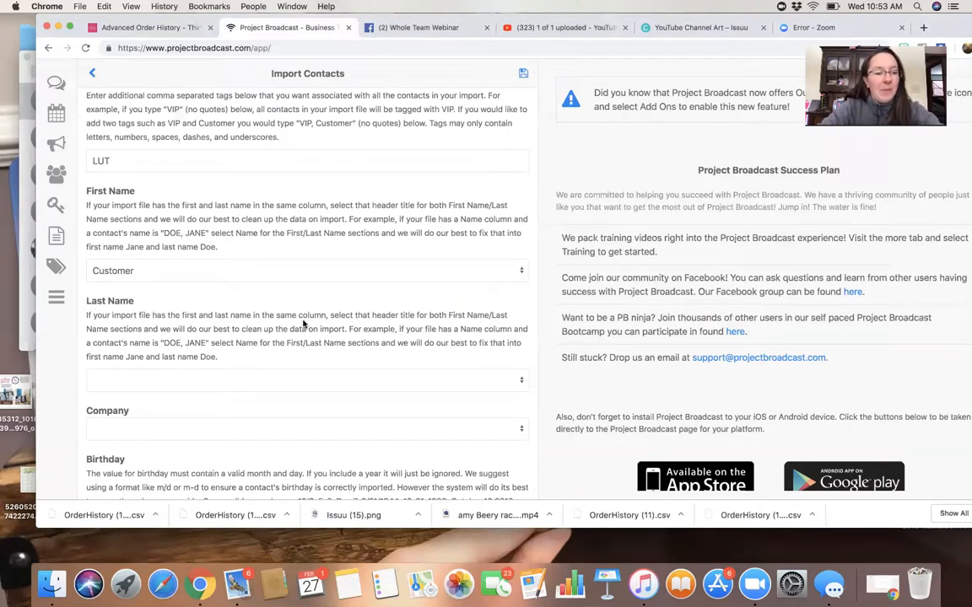
pyautogui.scroll(-3)
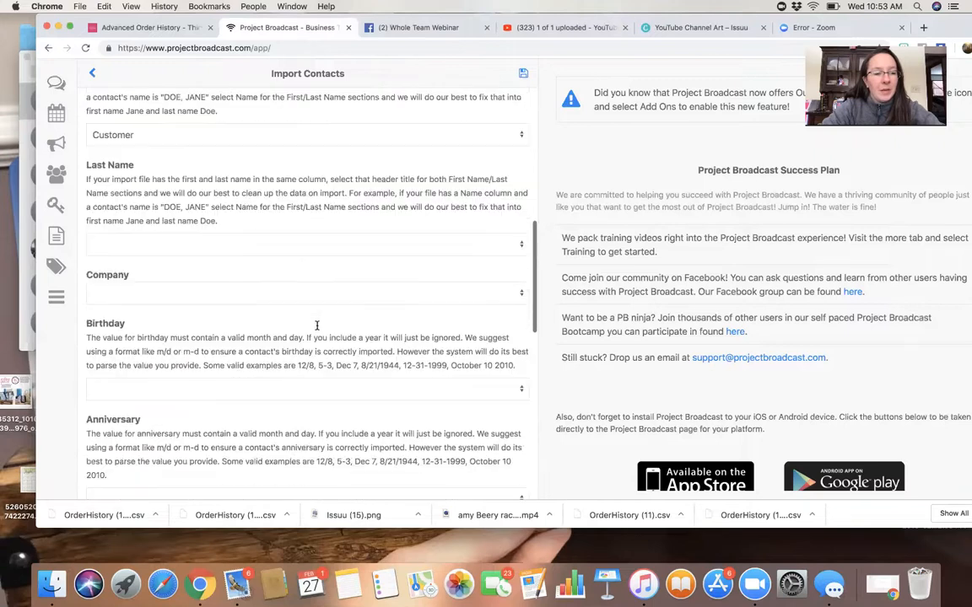
pyautogui.scroll(-3)
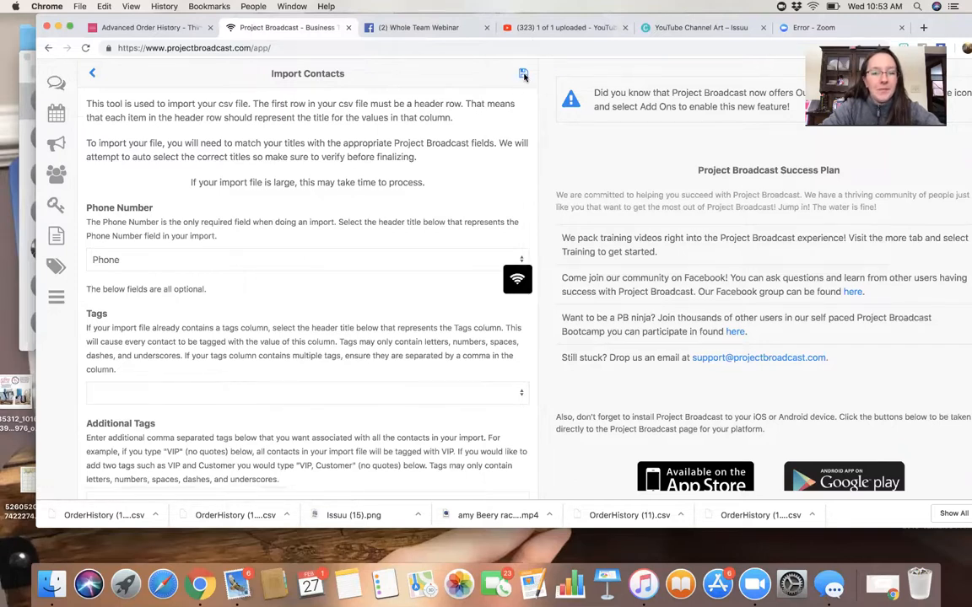
# - Run the import and review results: 223 created, 175 updated, 253 duplicate errors
pyautogui.click(522, 73)
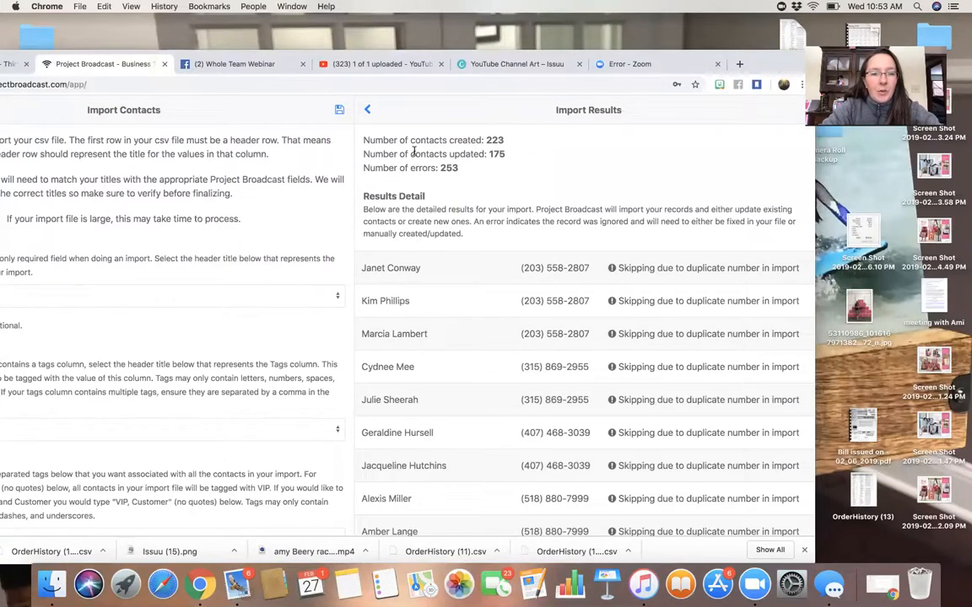
pyautogui.moveTo(486, 162)
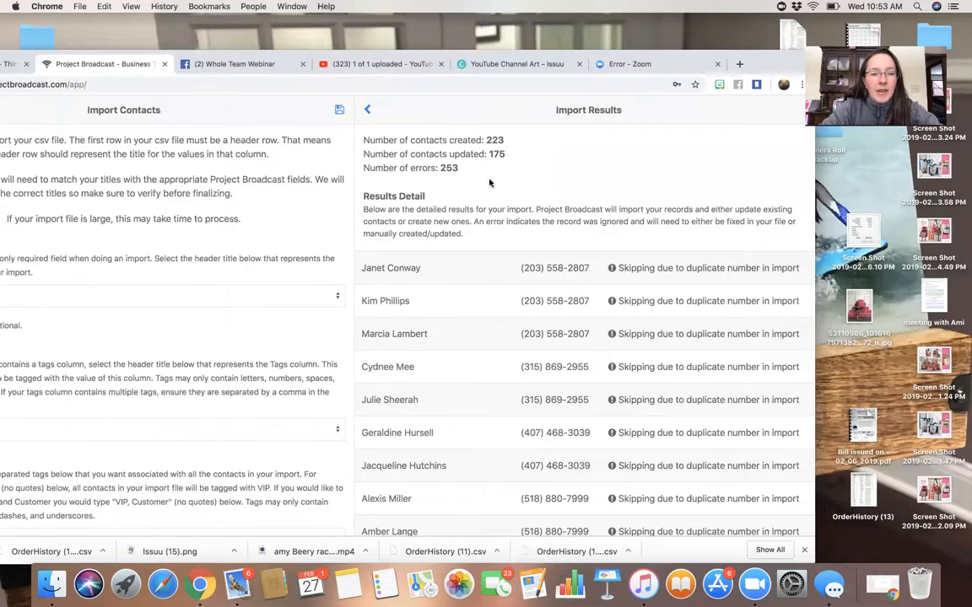
pyautogui.scroll(-3)
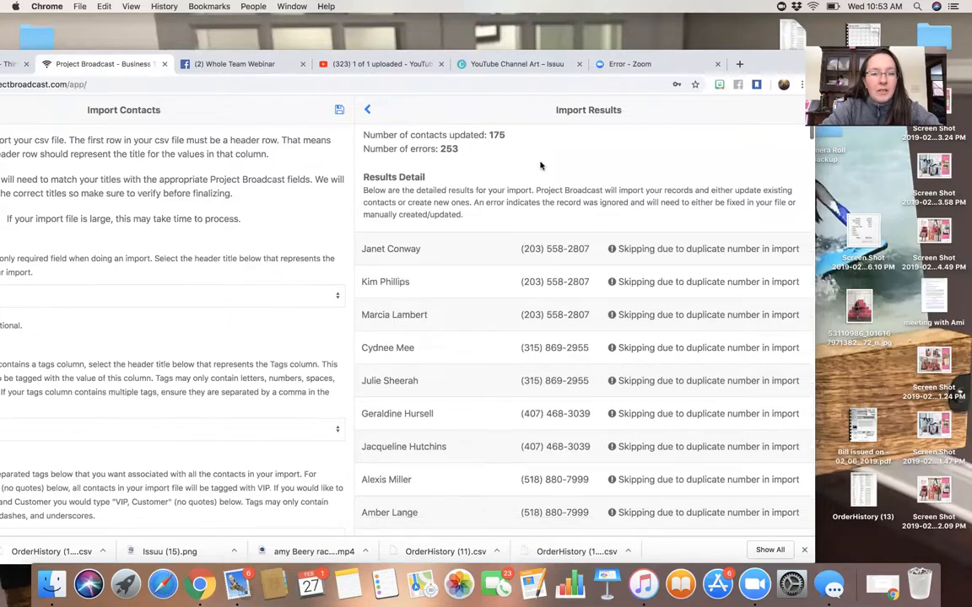
pyautogui.scroll(-3)
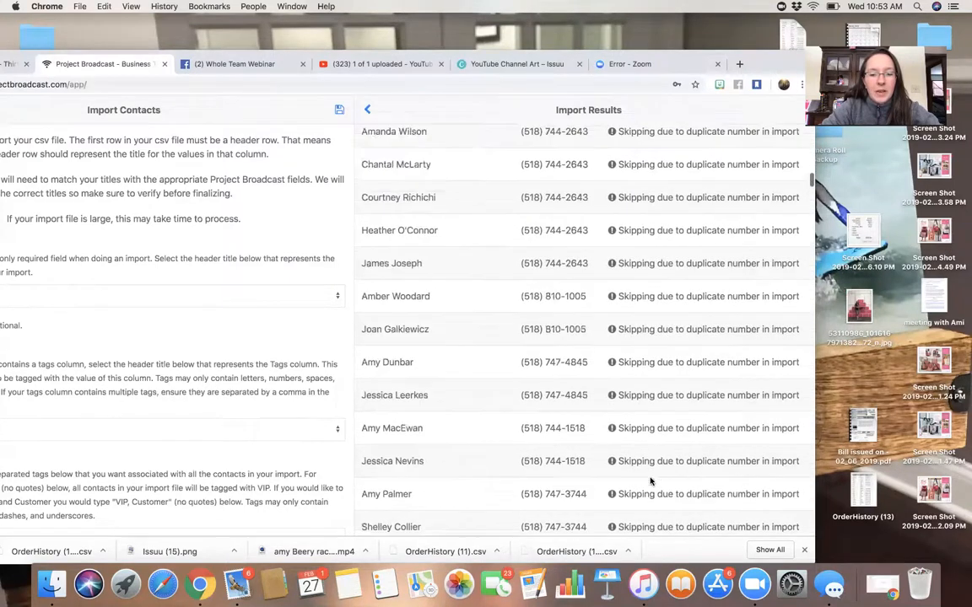
pyautogui.scroll(-3)
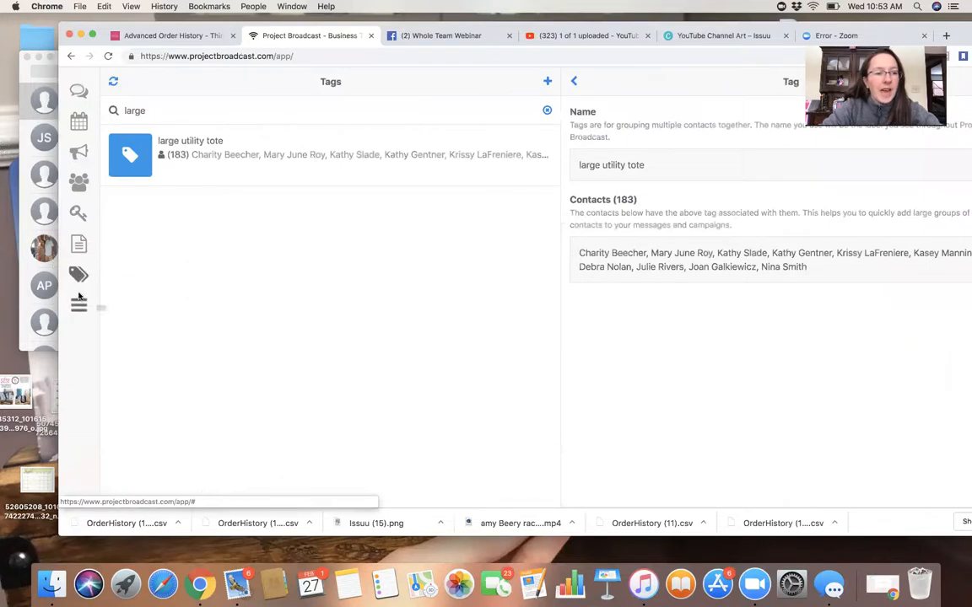
# - Replace the tag search text with LUT to find the lut tag
pyautogui.doubleClick(134, 111)
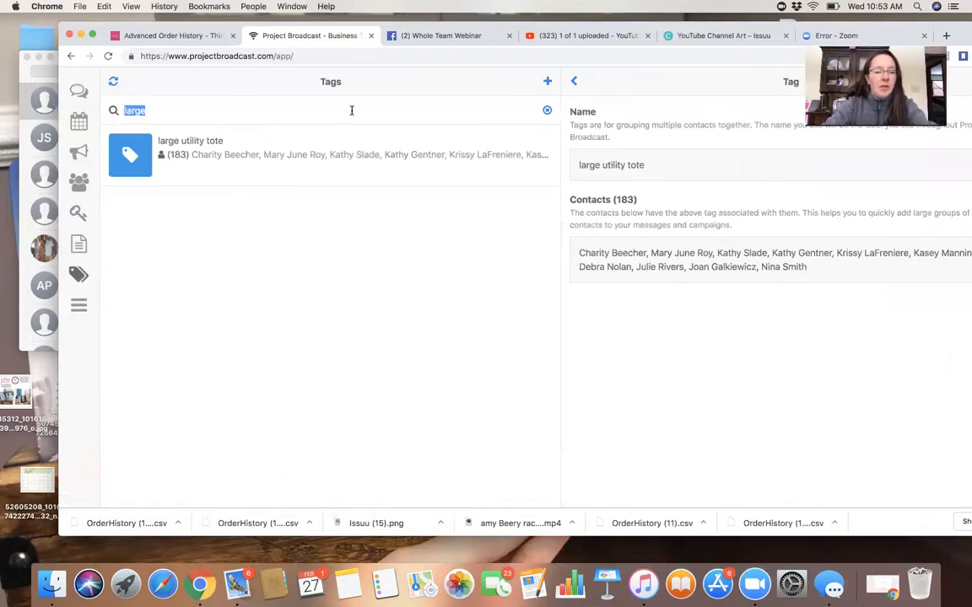
pyautogui.write('LUT')
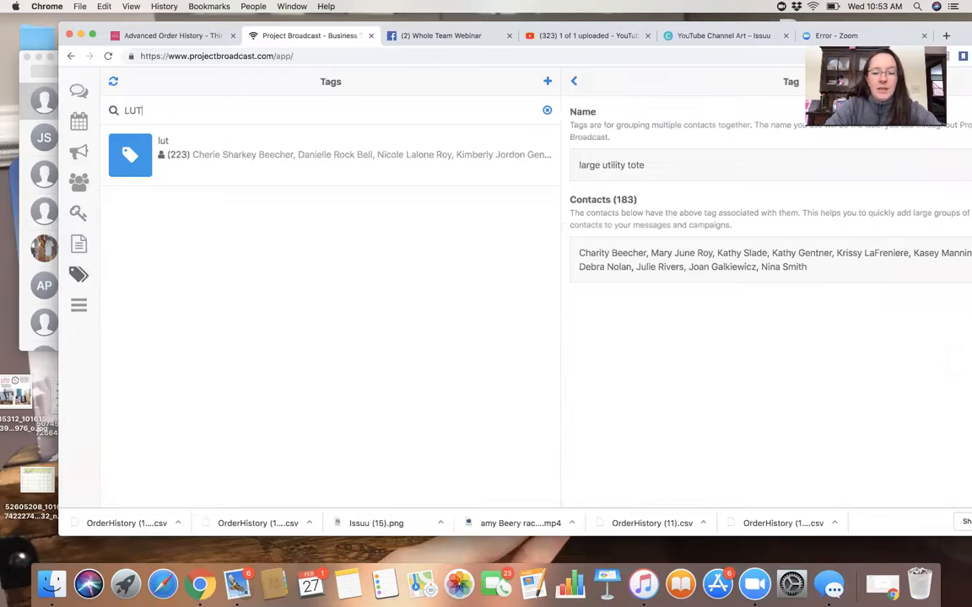